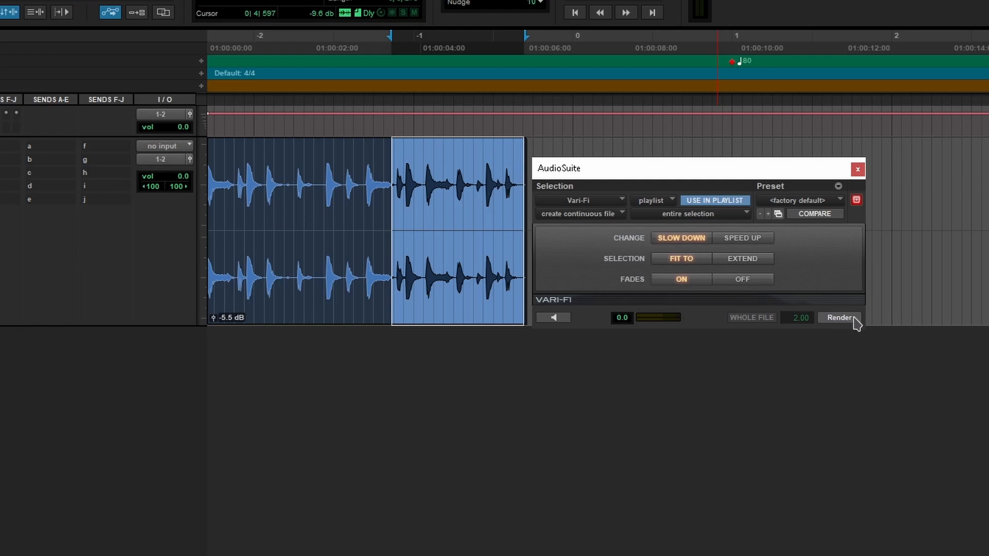
Render the Vari-Fi slow-down onto the drum clip's selected end section.
click(840, 317)
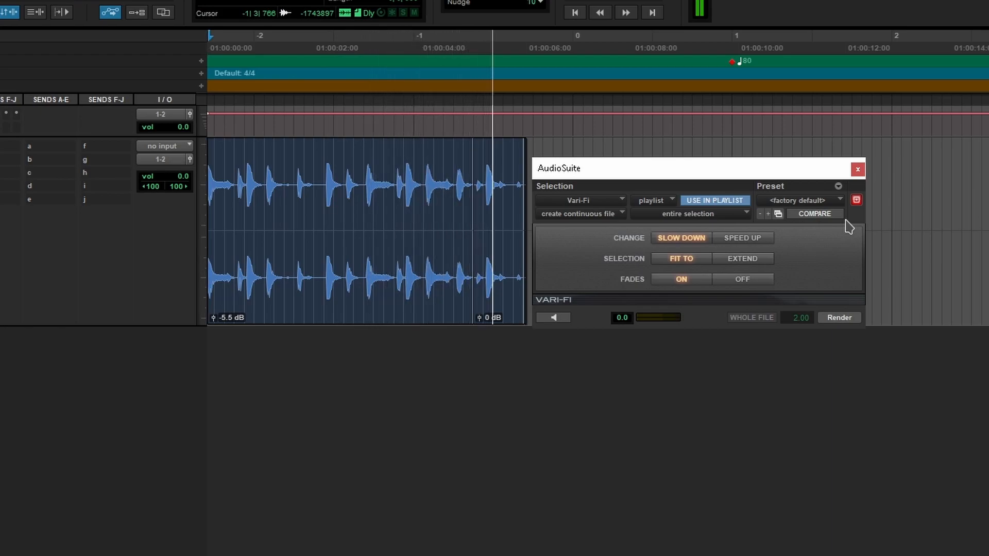
mouse_move(687, 178)
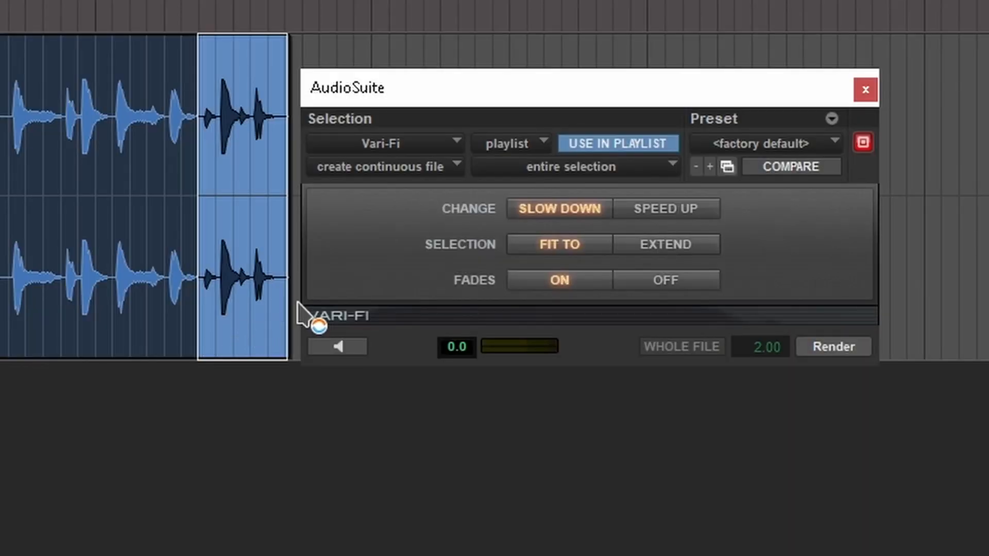
mouse_move(698, 264)
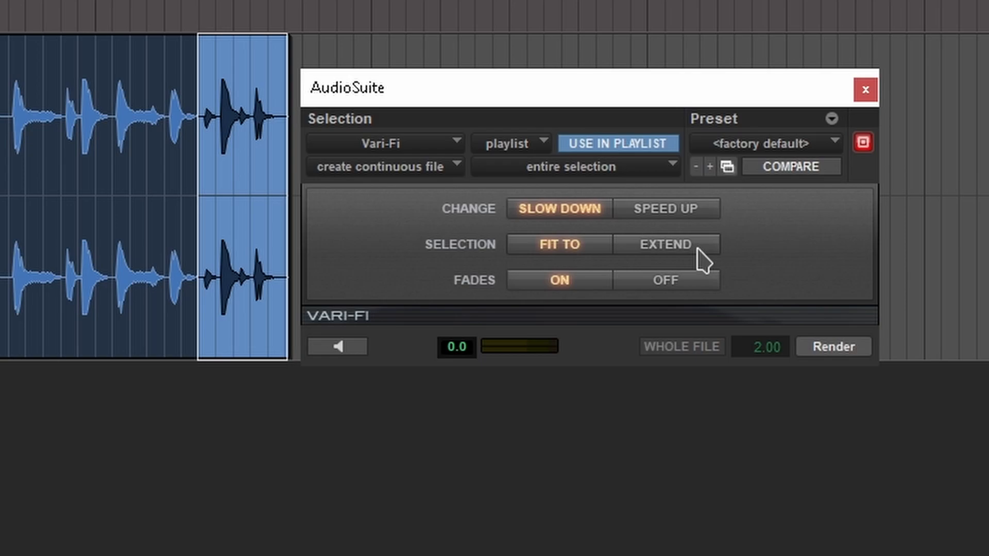
Render the slow-down with Extend and Fades Off past the selected end section.
click(665, 245)
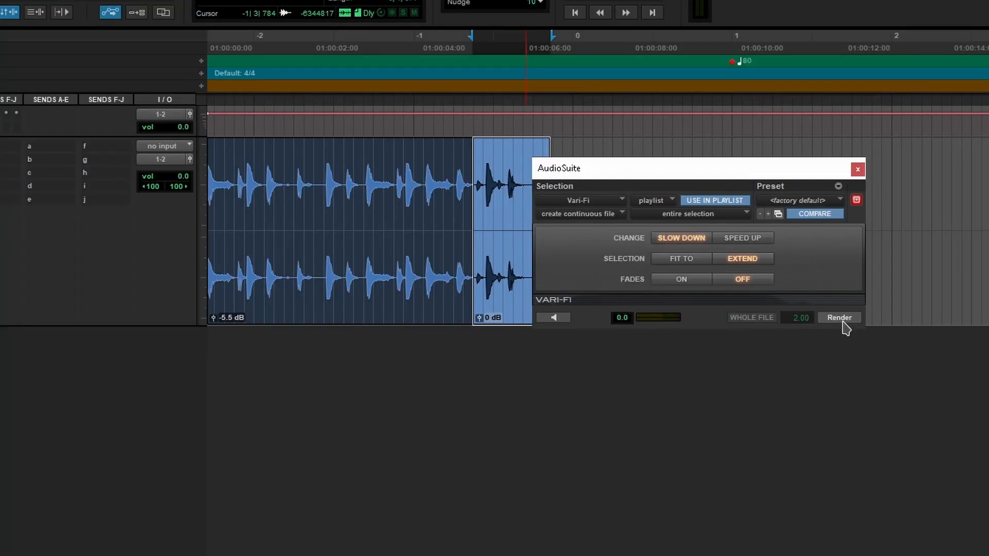
click(838, 317)
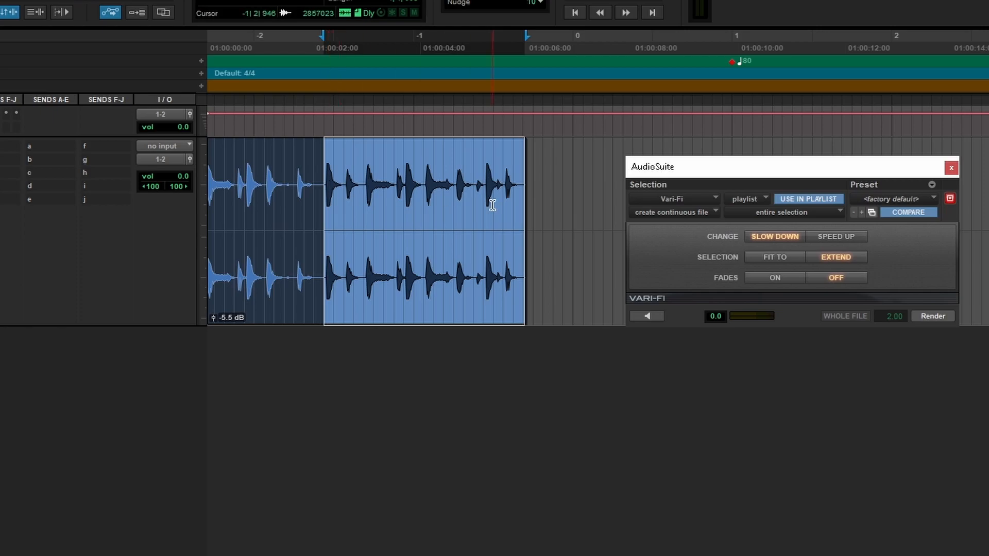
Switch Vari-Fi's Change setting from Slow Down to Speed Up.
click(932, 316)
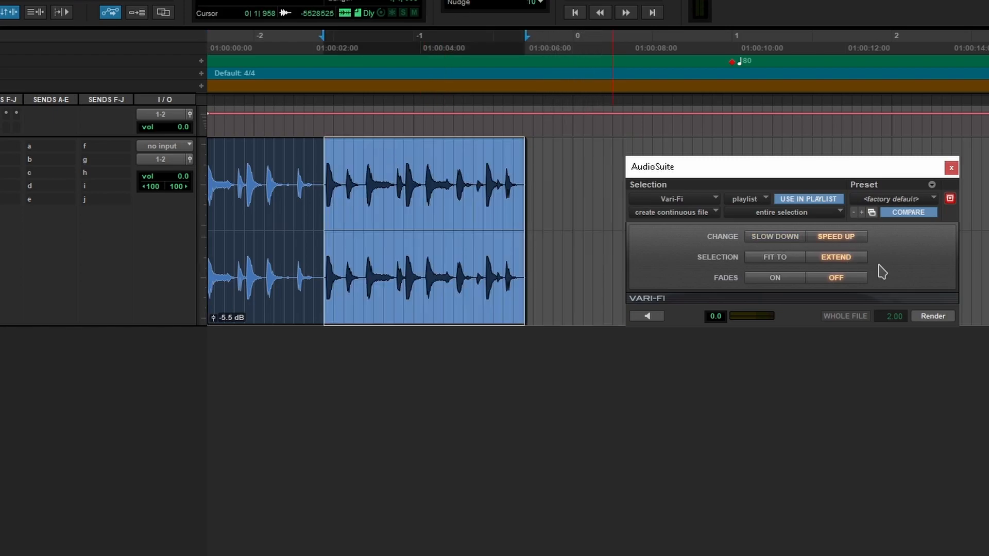
Render the speed-up onto the clip's back half, then clear the selection.
click(933, 316)
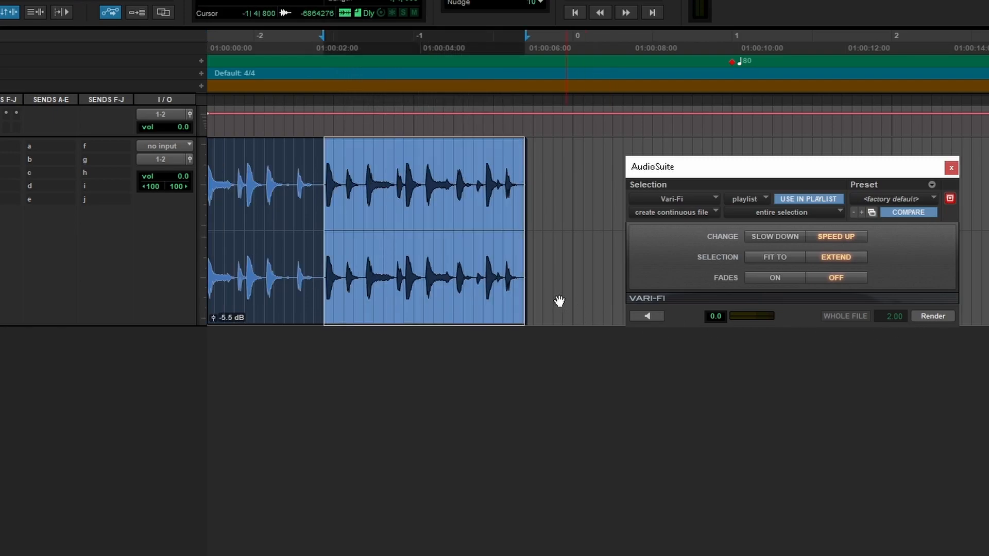
click(318, 176)
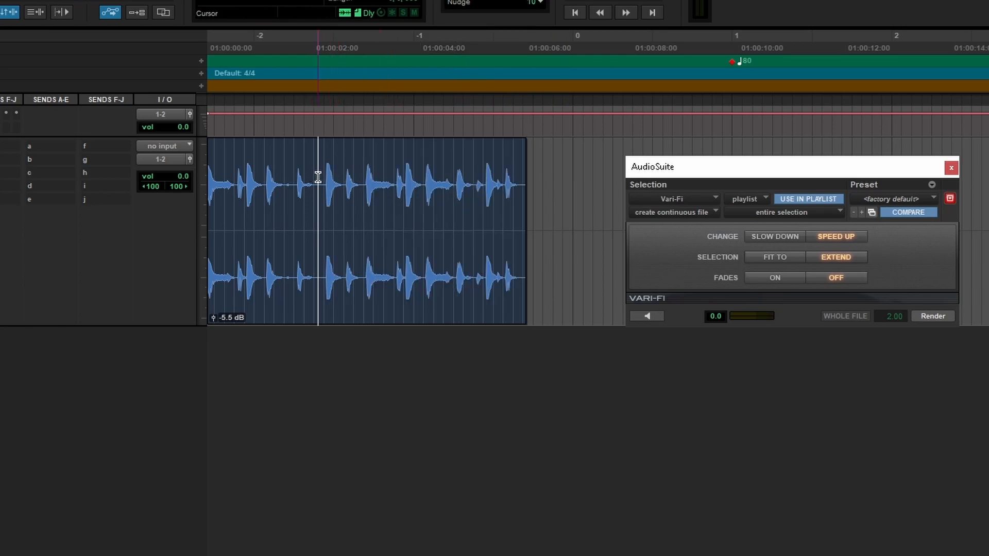